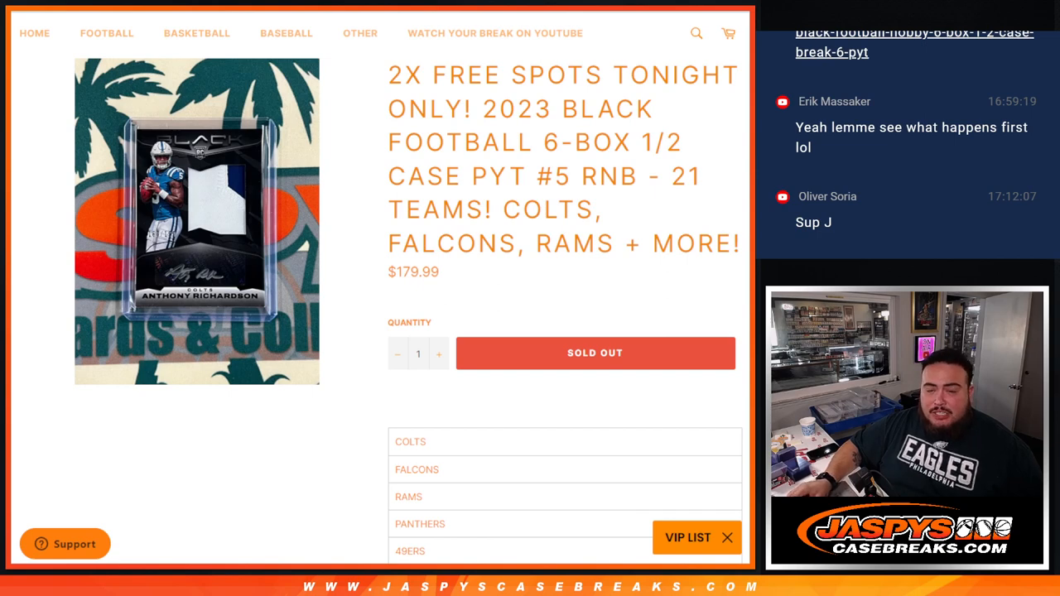
Select part of the listing title and scroll down the RANDOM.ORG page.
left_click_drag(387, 75, 551, 109)
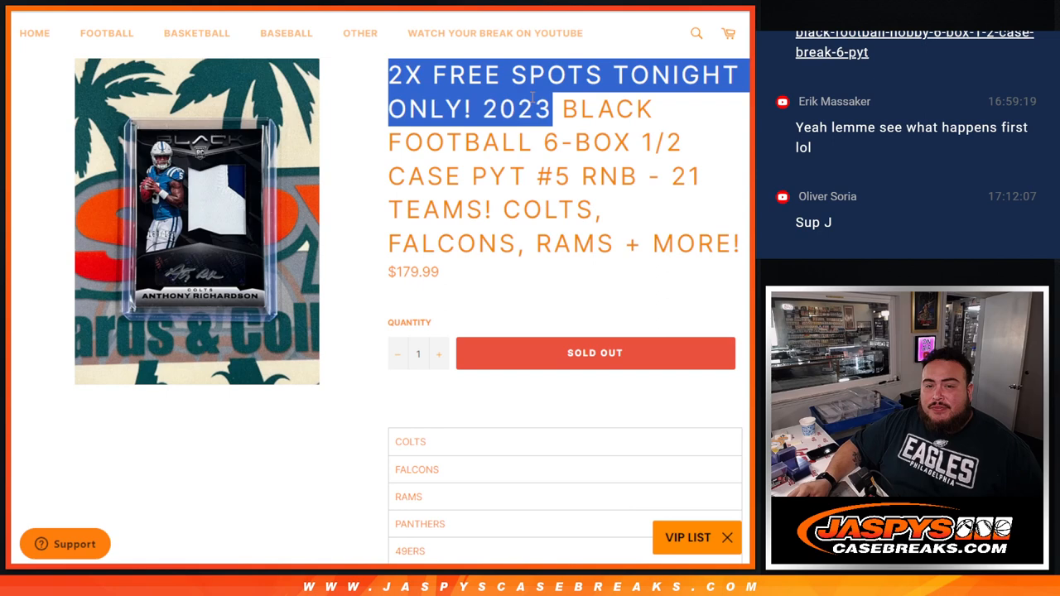
scroll("down", 3)
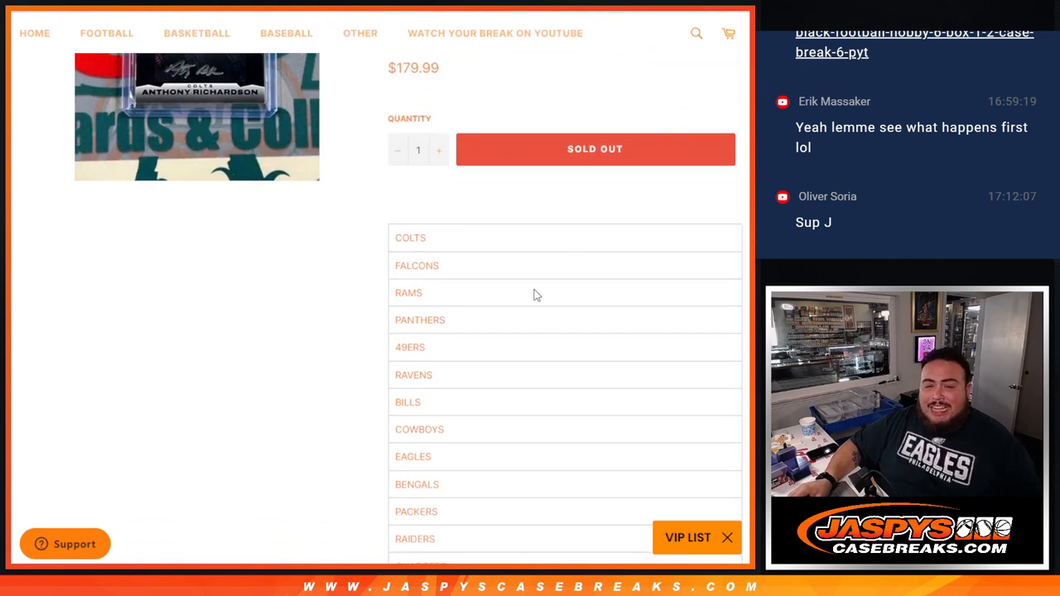
scroll("down", 3)
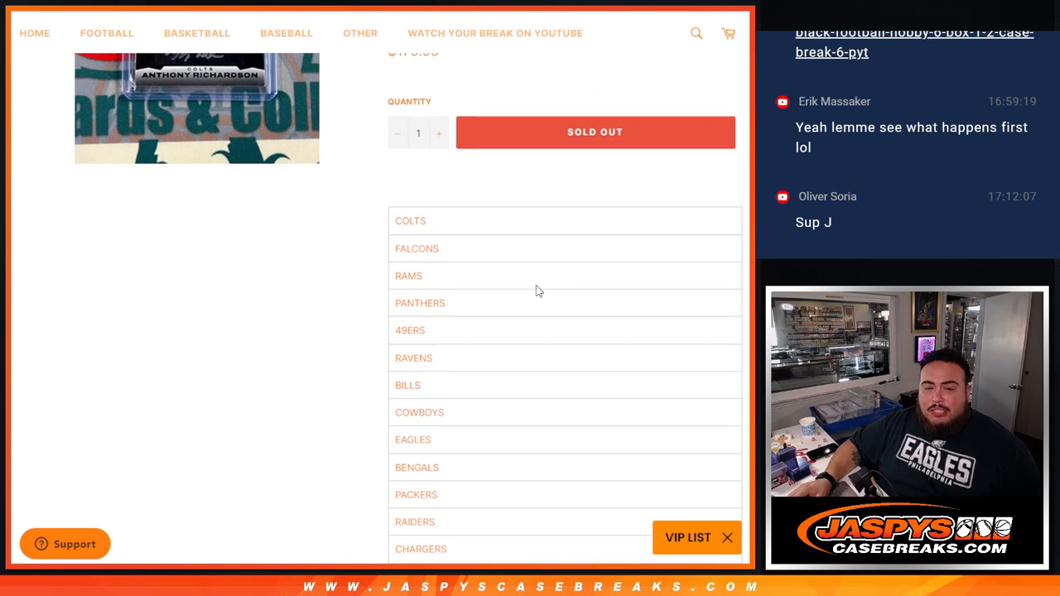
scroll("down", 3)
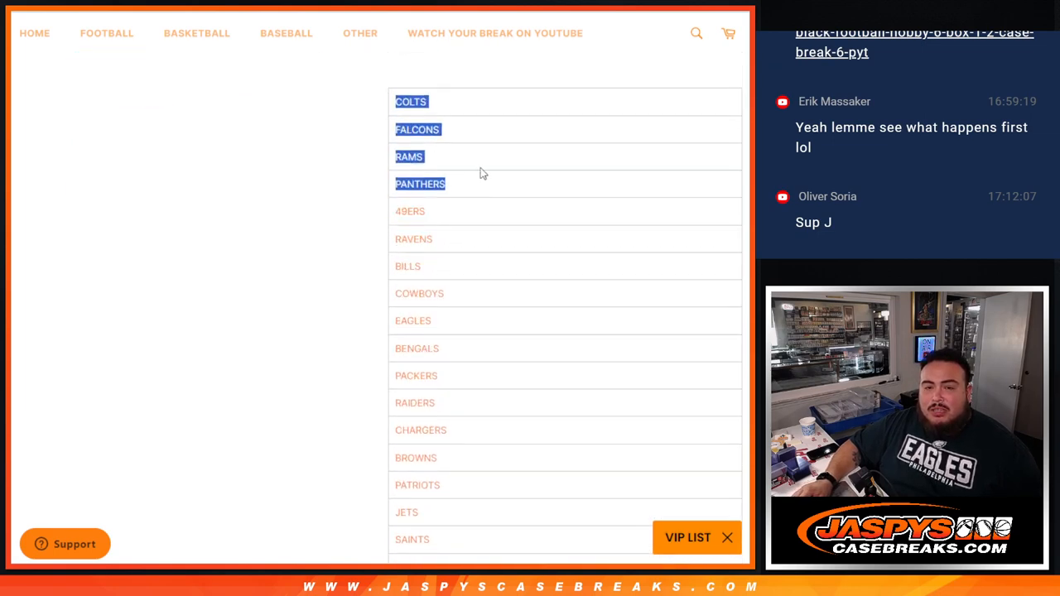
scroll("down", 3)
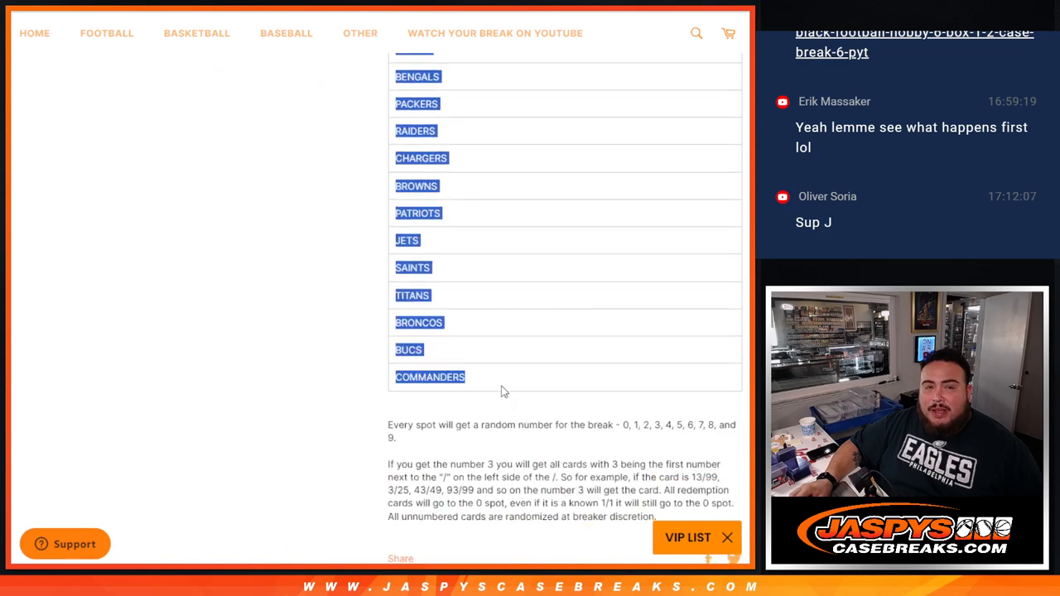
scroll("down", 3)
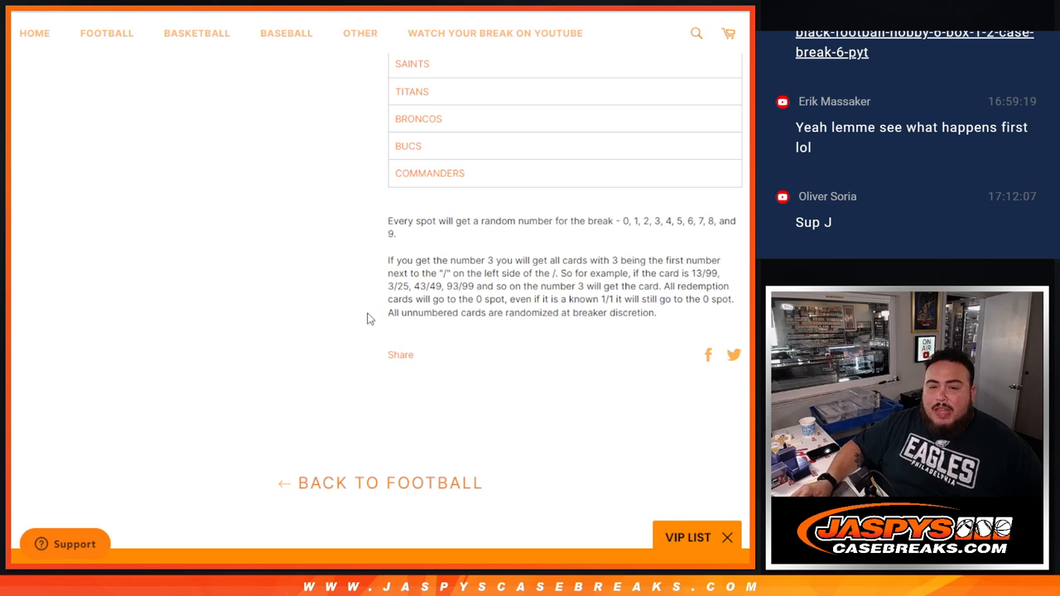
left_click_drag(388, 312, 653, 312)
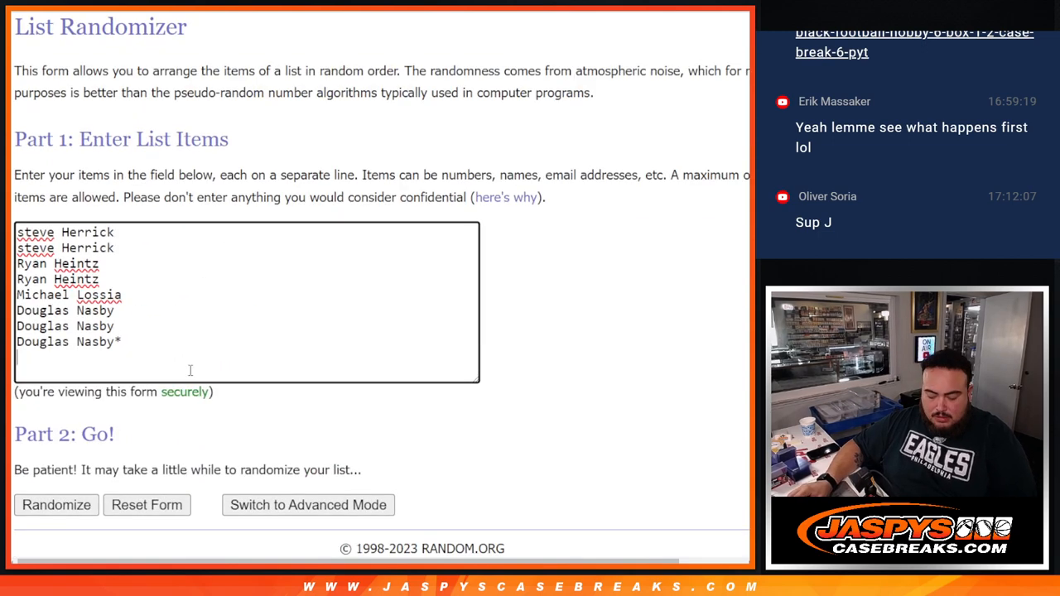
type("Michael Lossia^")
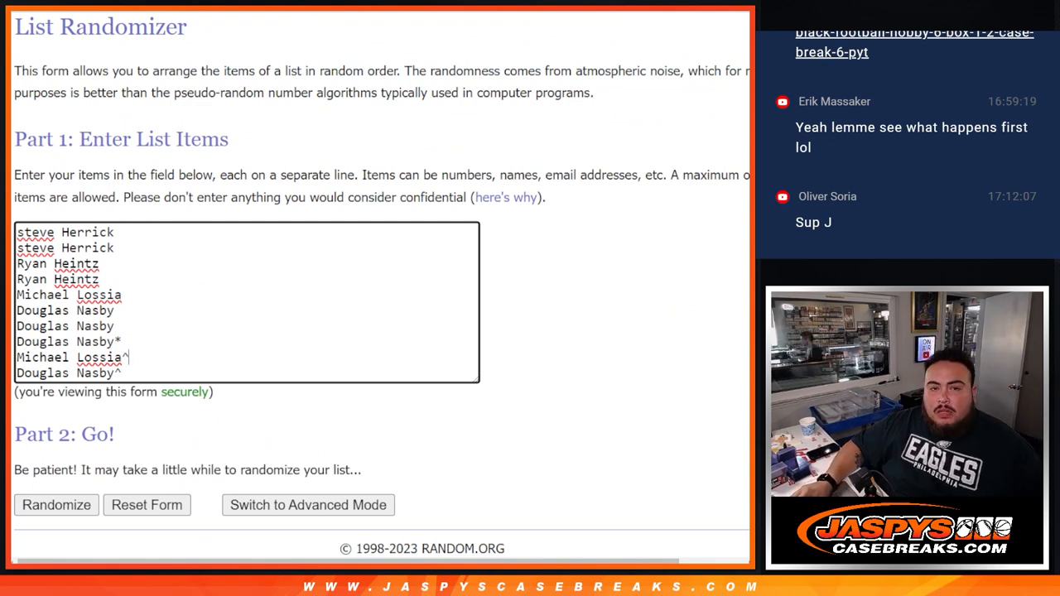
scroll("down", 3)
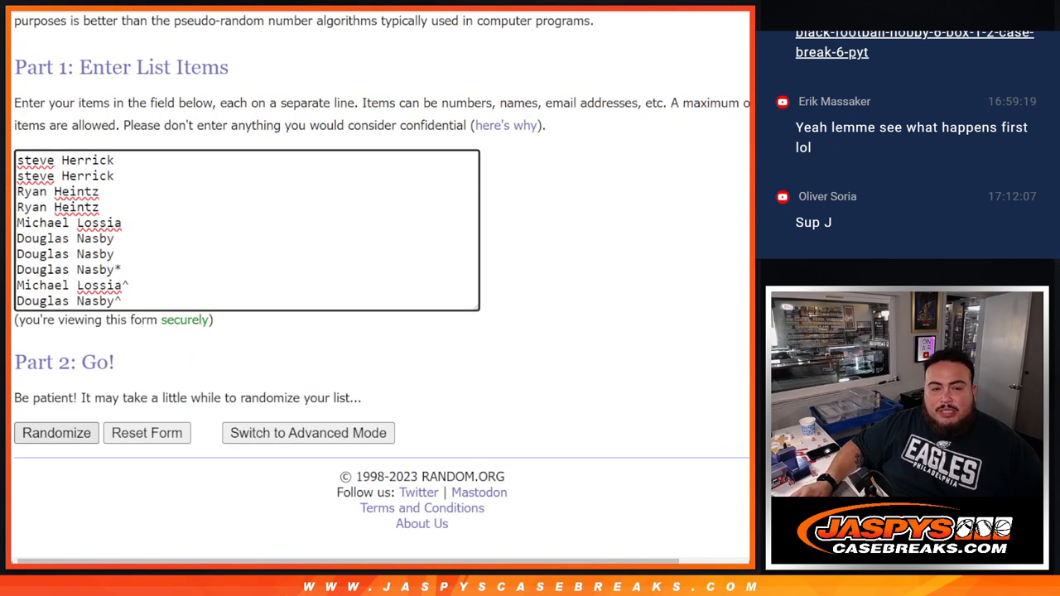
left_click(55, 432)
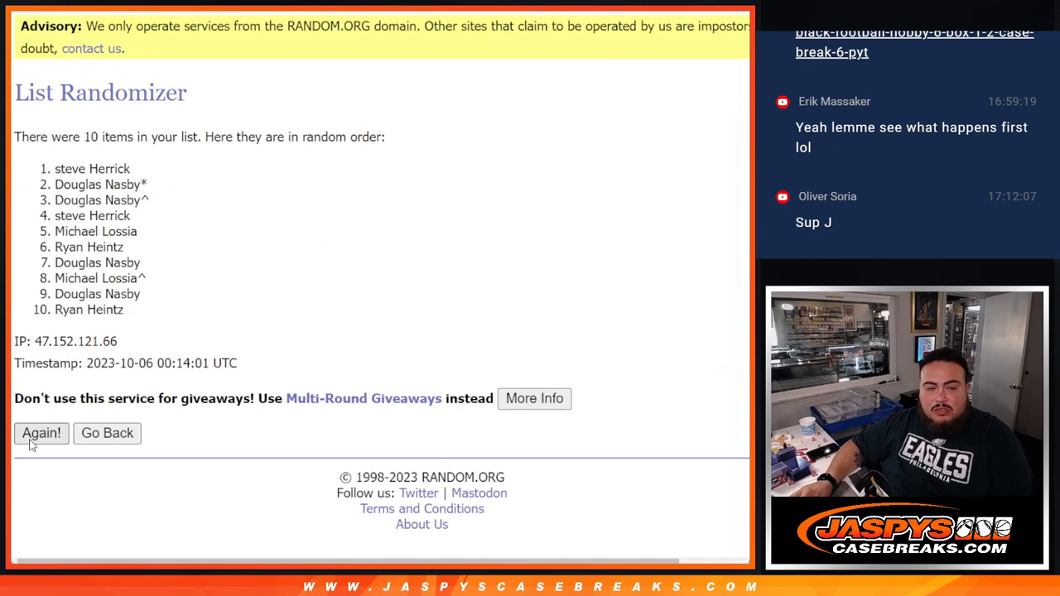
Reshuffle the names, shuffle digits 0–9 twice more, and select the shuffled numbers.
left_click(40, 433)
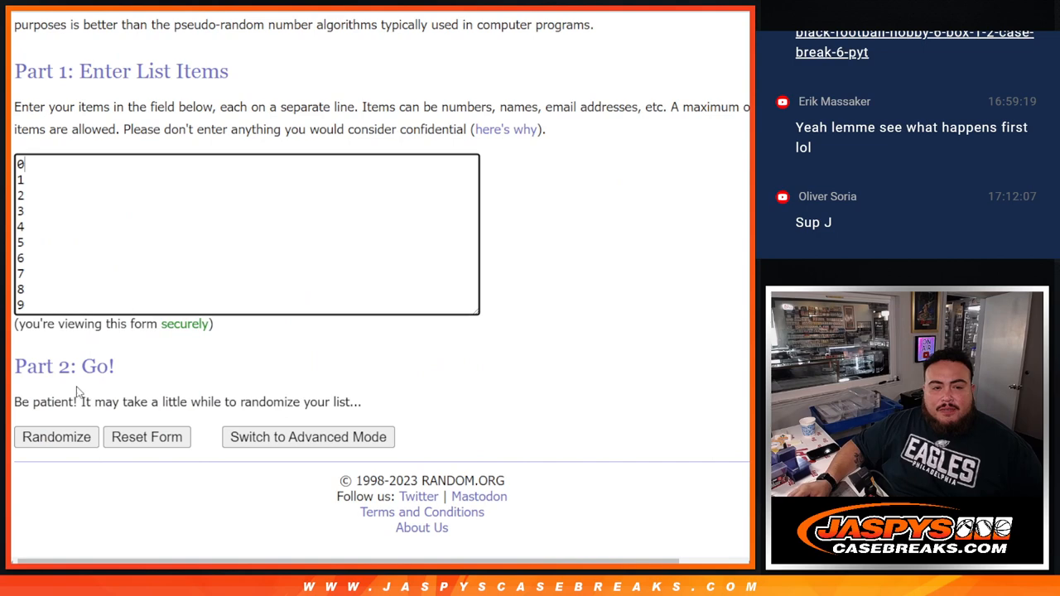
left_click(57, 436)
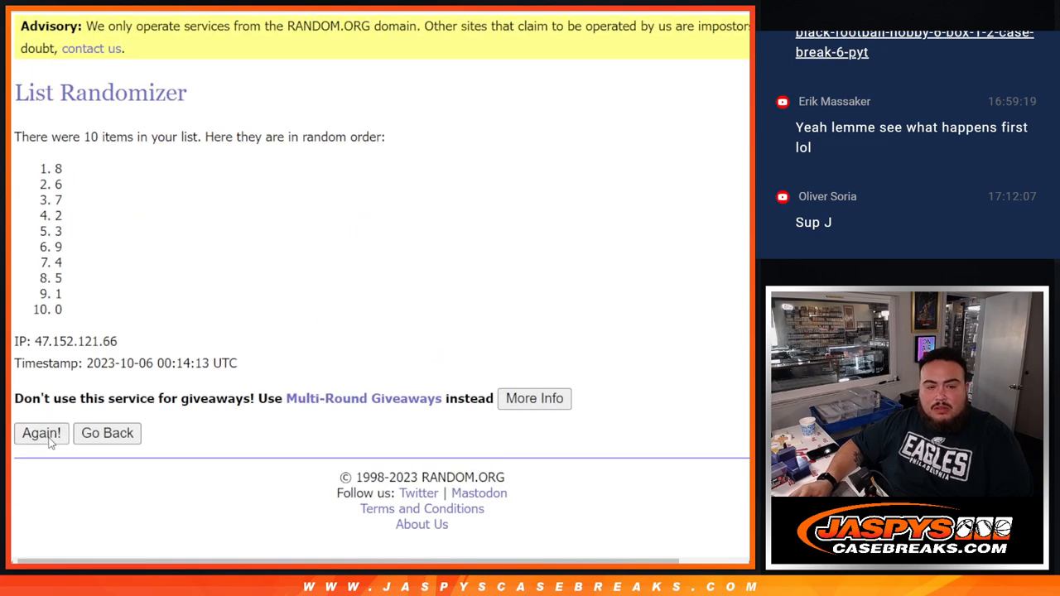
left_click(41, 433)
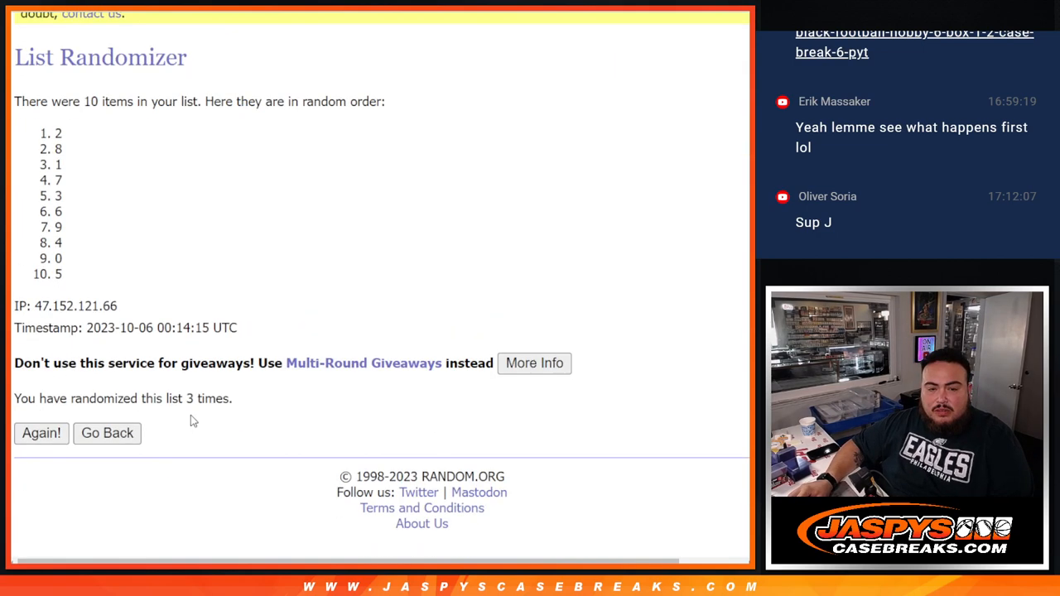
double_click(207, 399)
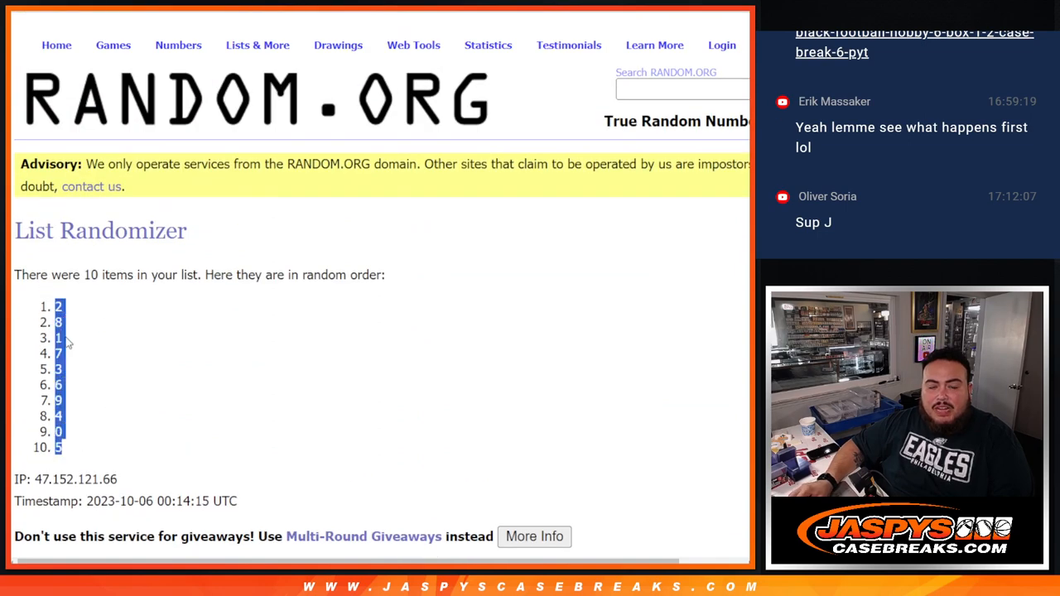
scroll("down", 3)
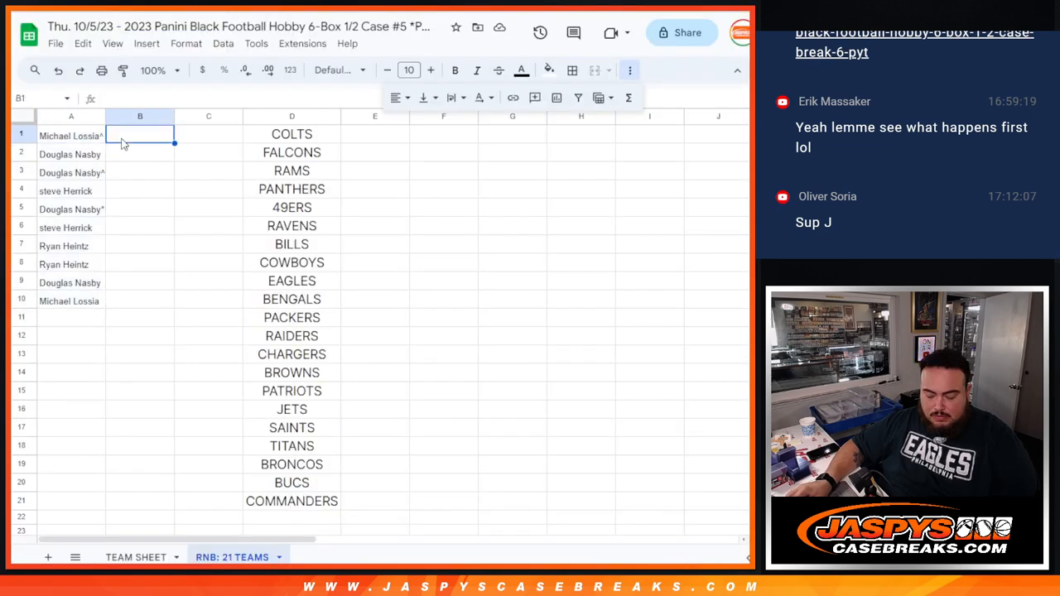
Select the names and numbers in A1:B10 and raise their font size to 24.
left_click_drag(139, 135, 140, 301)
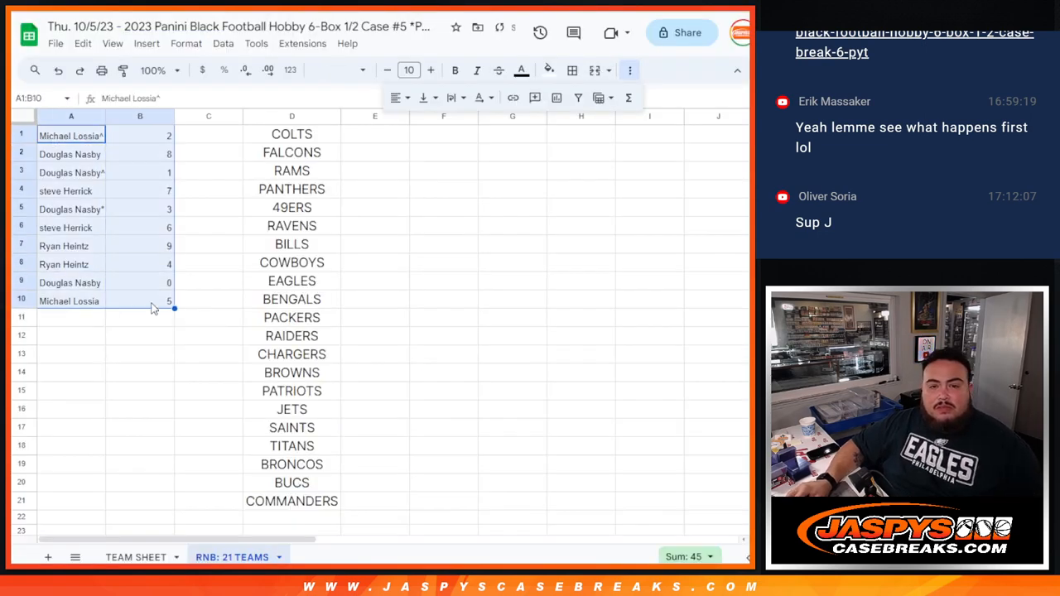
left_click(430, 69)
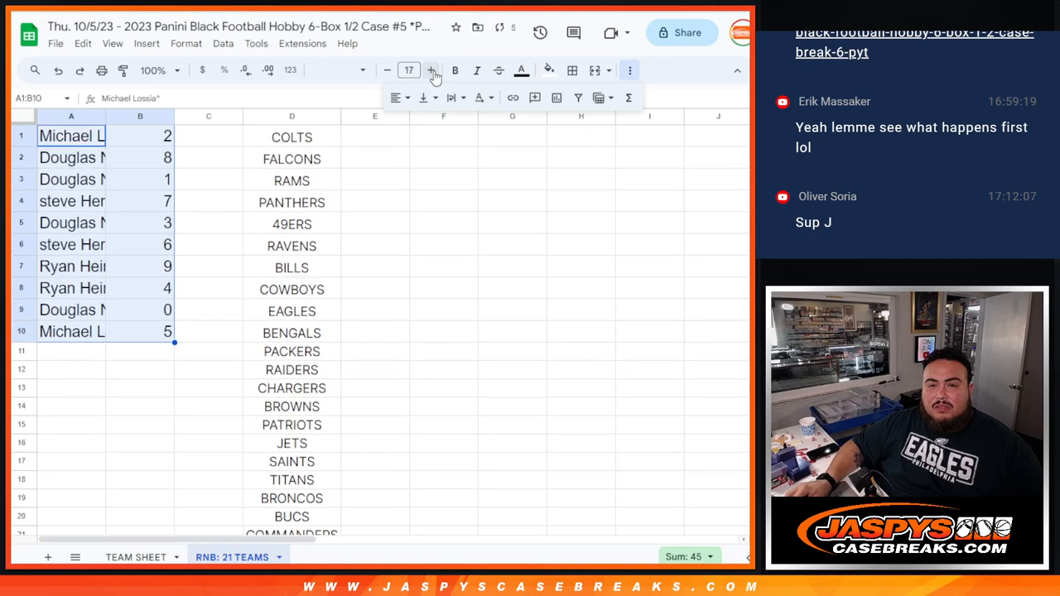
left_click(429, 70)
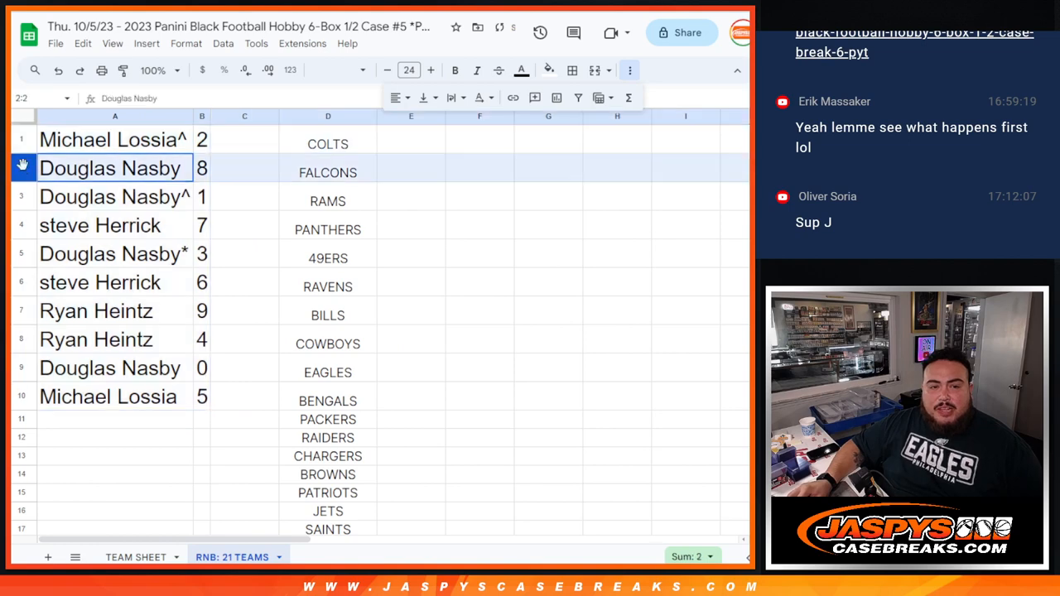
Point out Nasby (8), Herrick (7), Heintz (9), then enlarge and copy the team list.
left_click(99, 225)
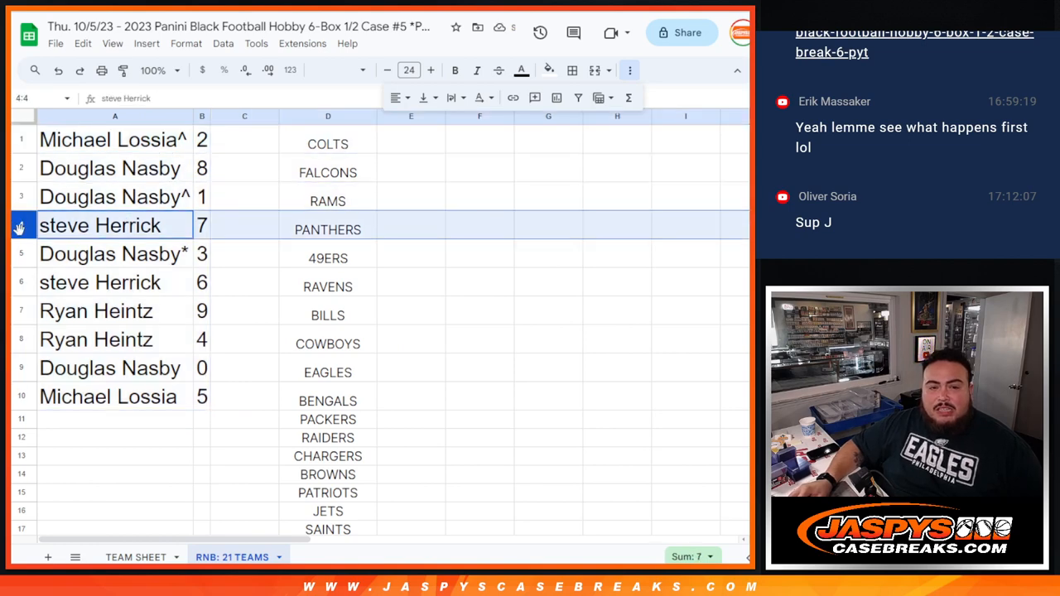
left_click(96, 311)
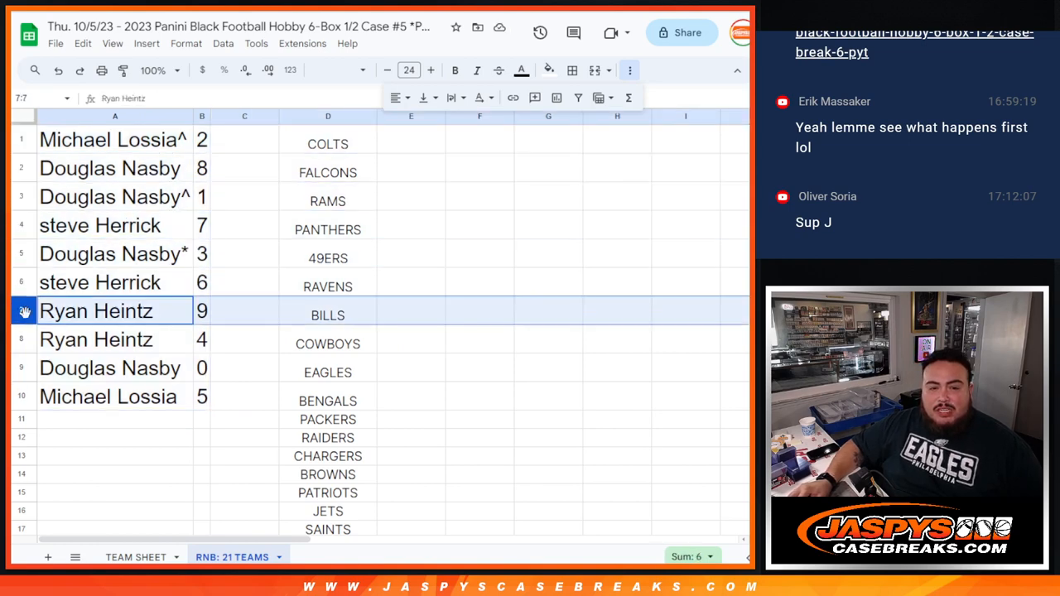
left_click(110, 367)
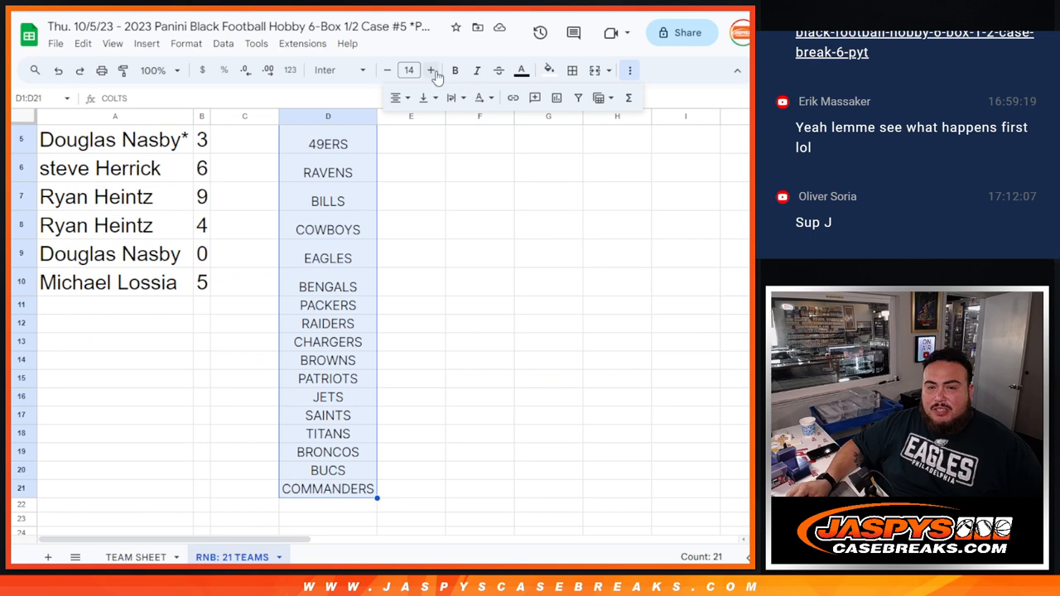
left_click(430, 69)
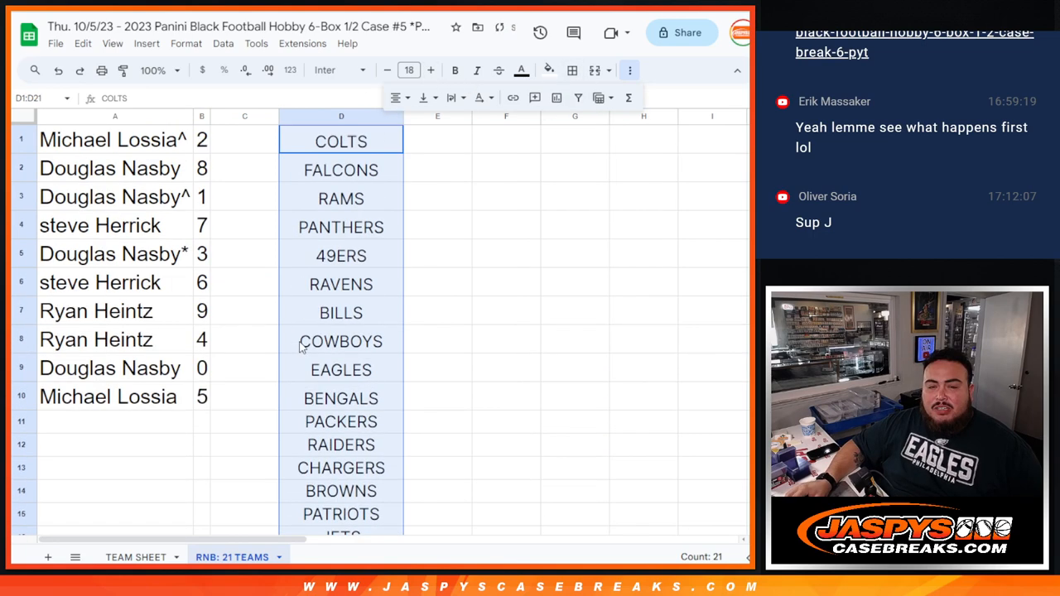
right_click(340, 141)
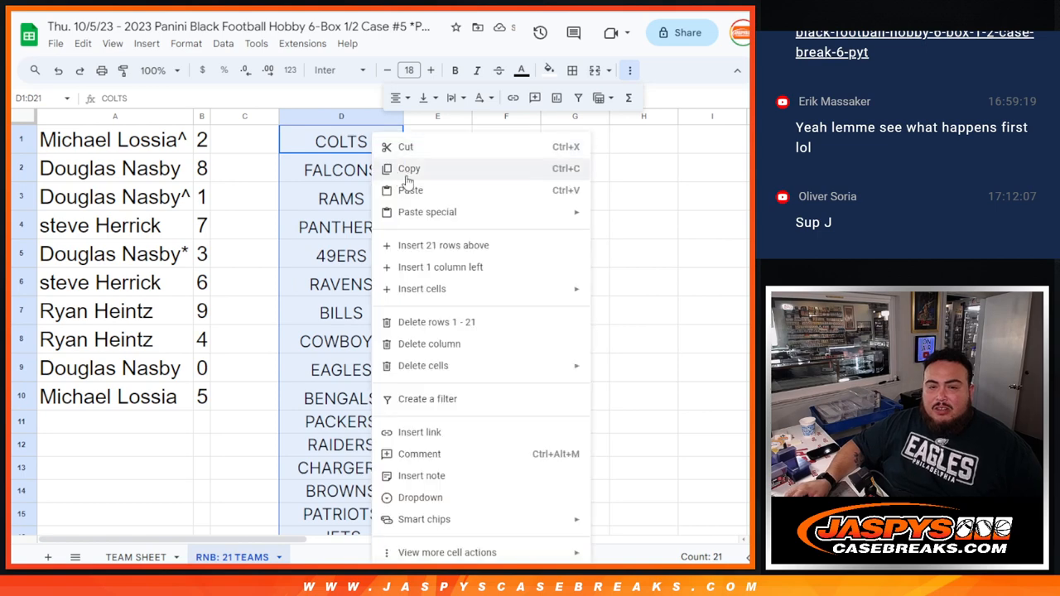